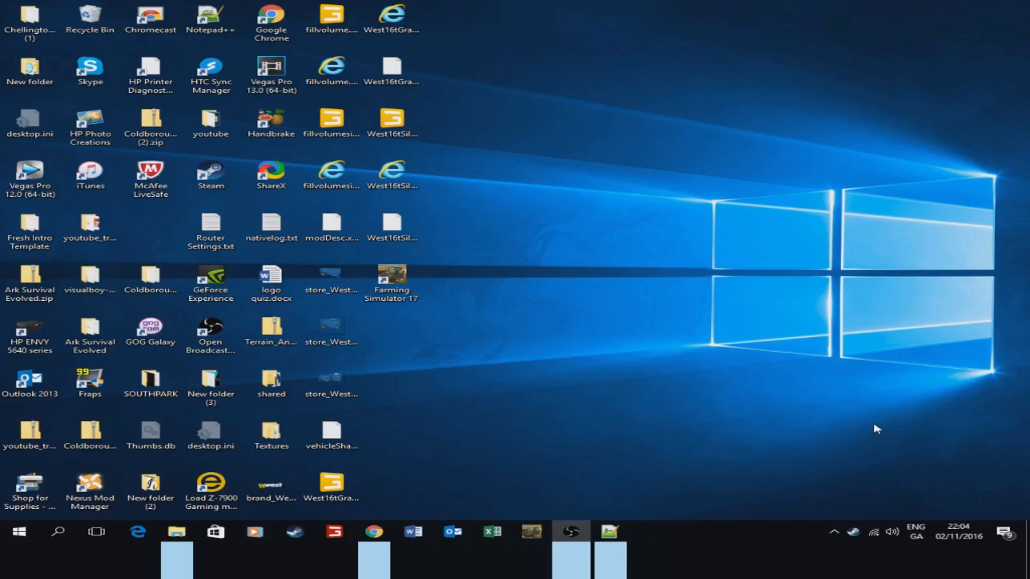
mouse_move(513, 483)
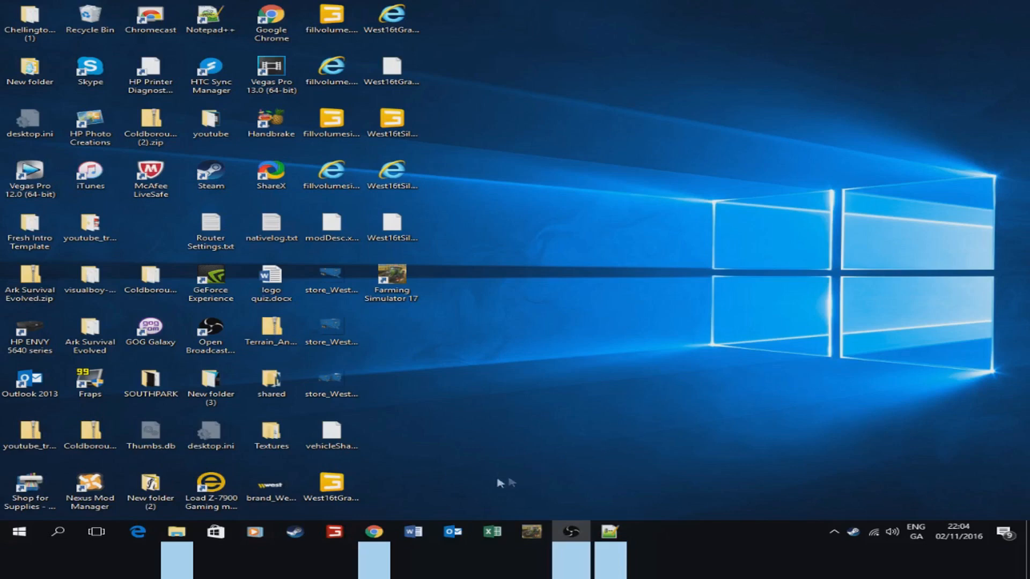
mouse_move(497, 379)
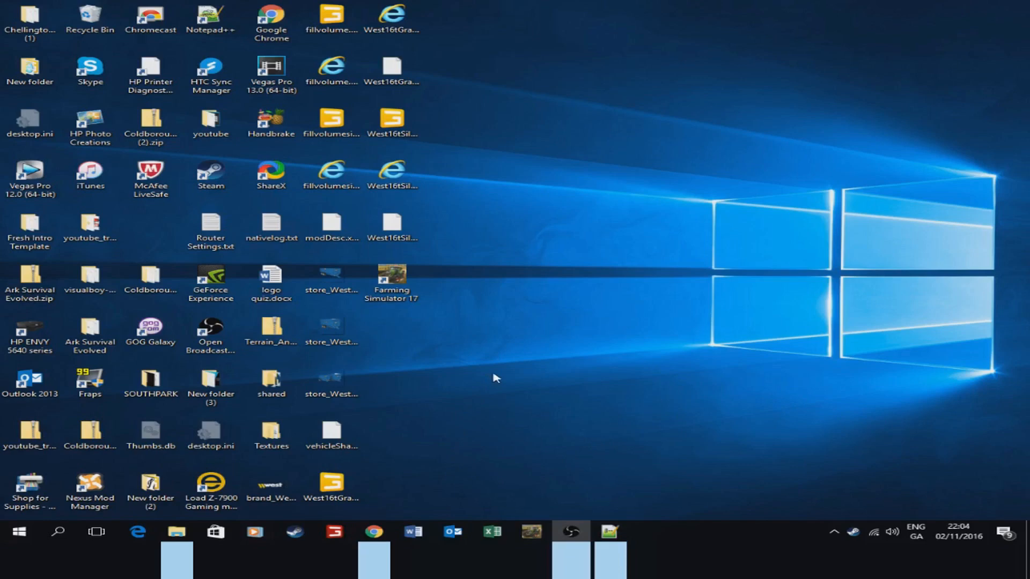
mouse_move(355, 524)
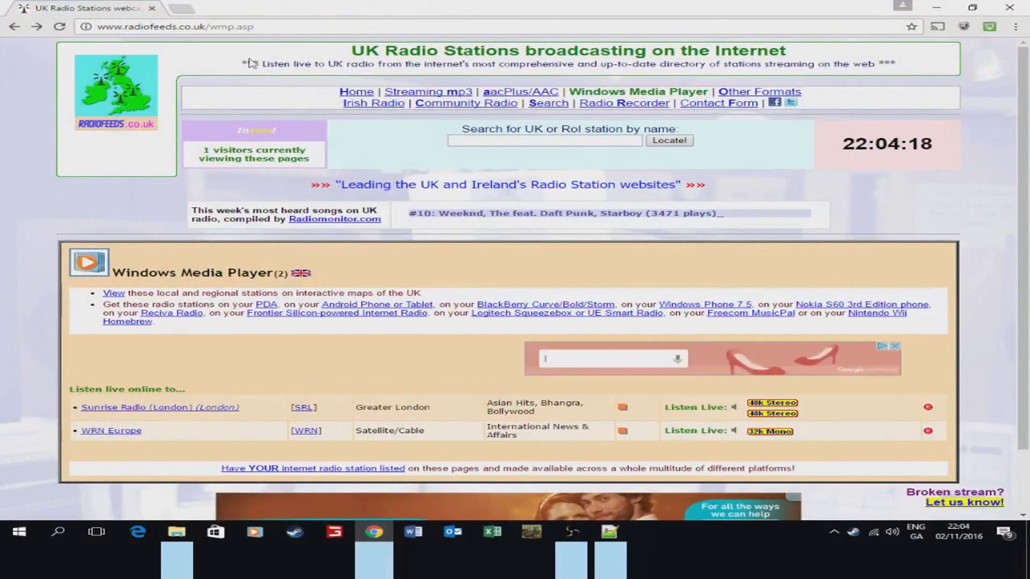
mouse_move(17, 129)
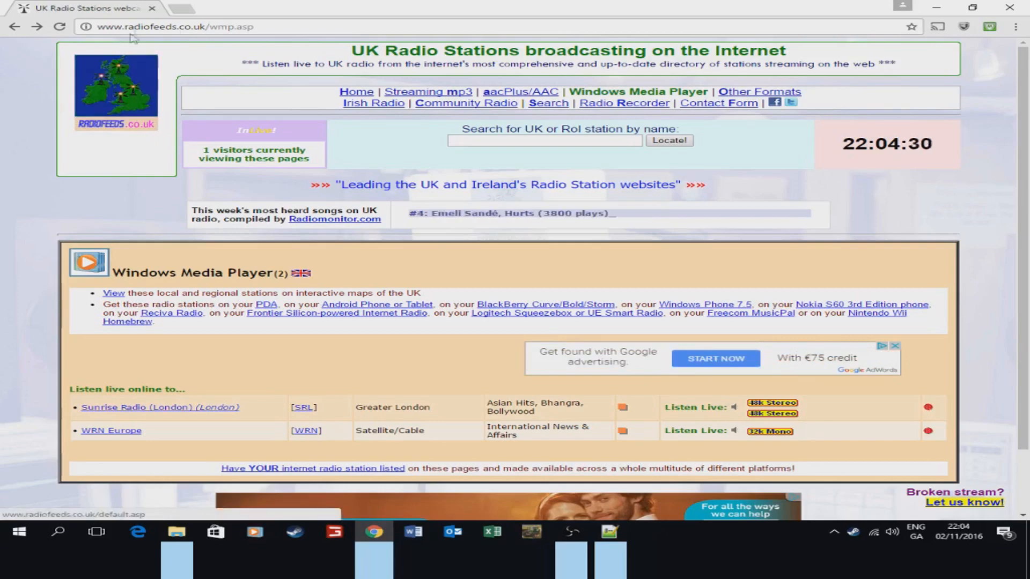
mouse_move(150, 158)
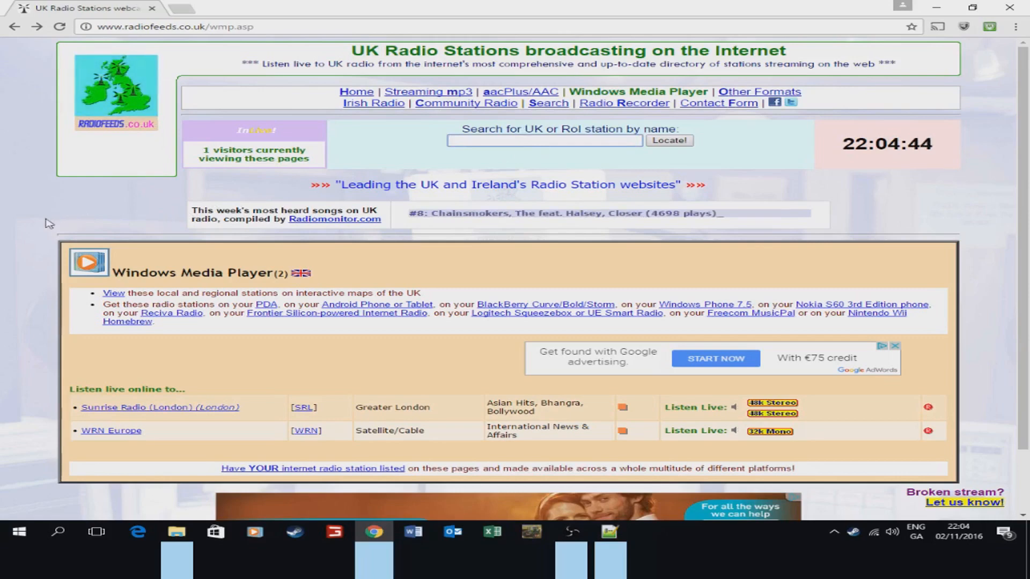
- Search radiofeeds for 'ira' and pick iRadio (North East) to list its mp3 and aacPlus streams
type("iradio")
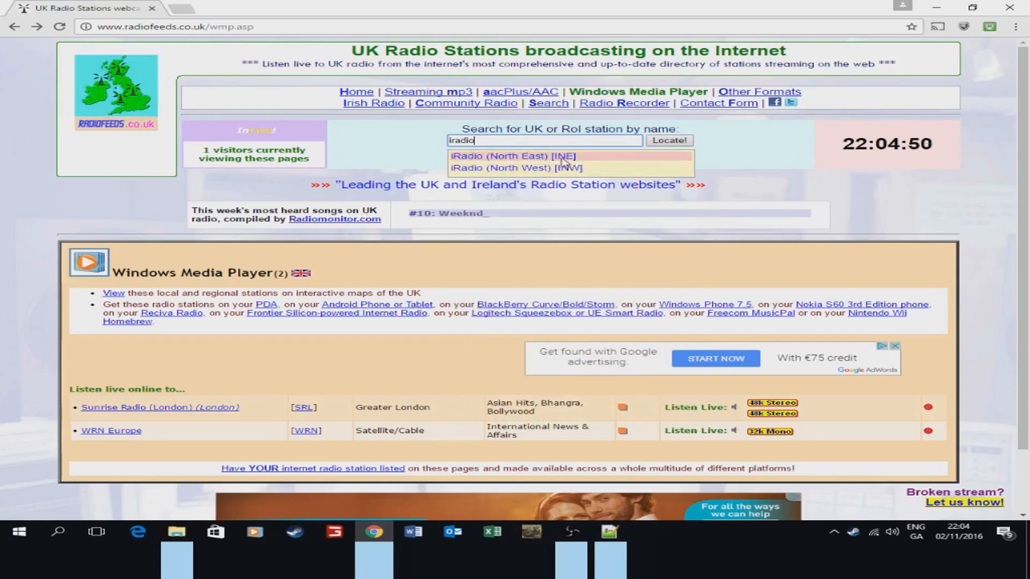
left_click(511, 156)
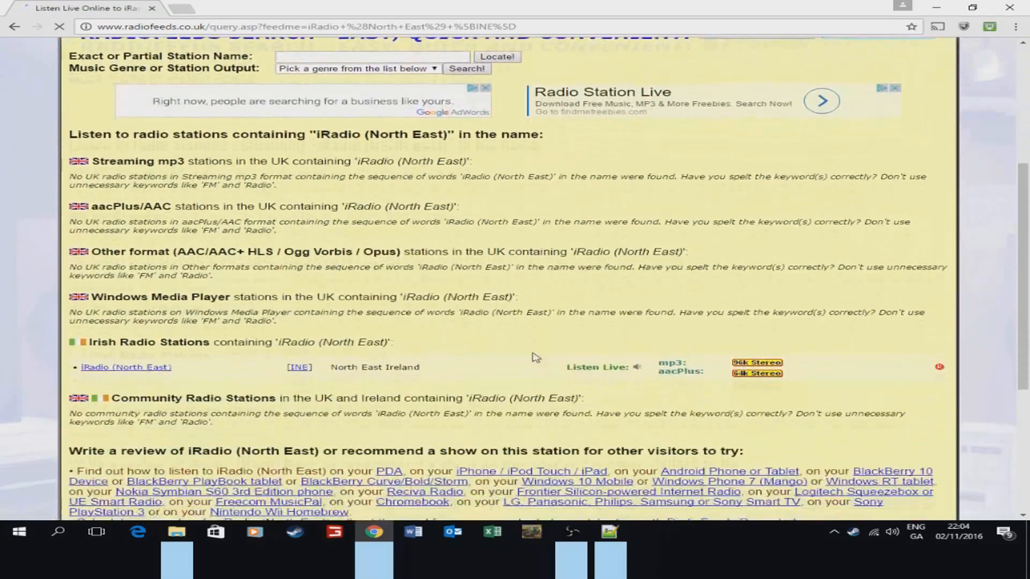
scroll("down", 3)
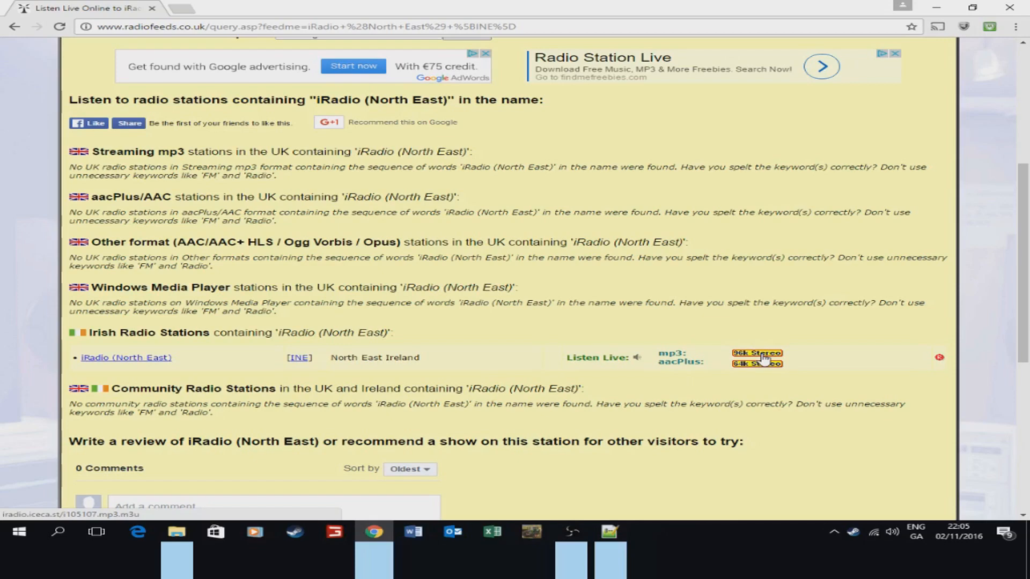
- Download the iRadio 96k stereo mp3 playlist and reveal i105107.mp3 (3).m3u in Downloads
left_click(756, 353)
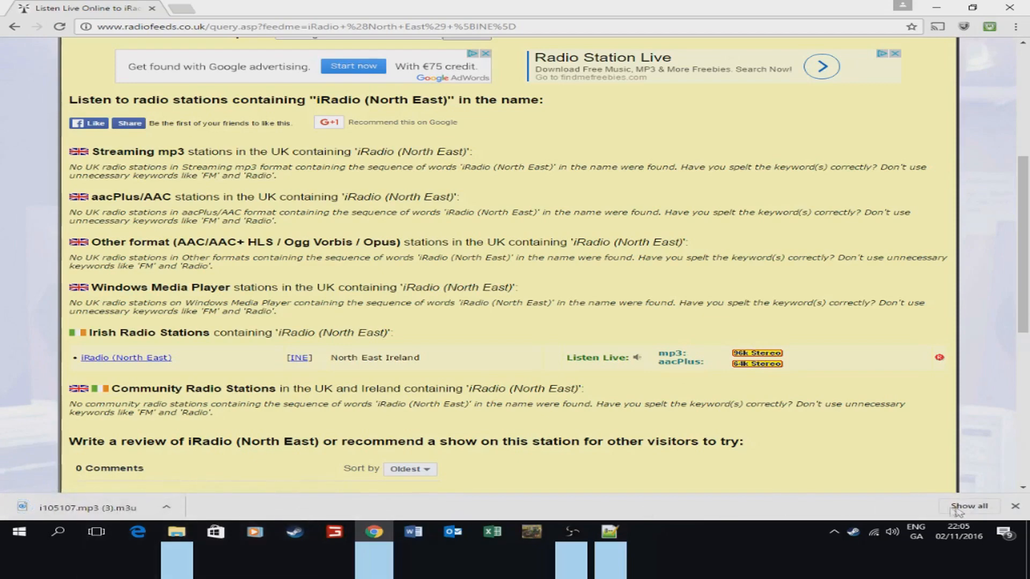
left_click(968, 506)
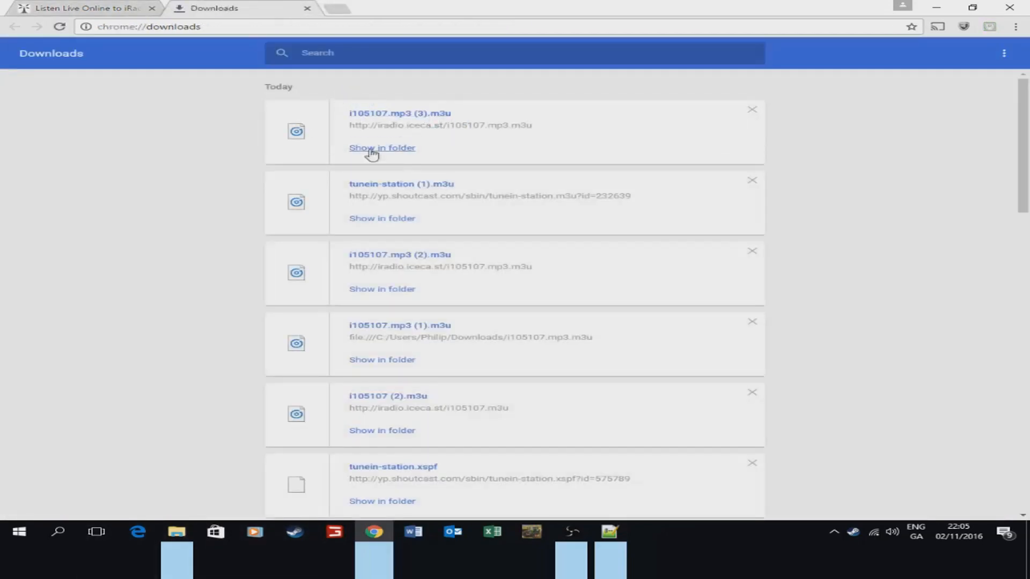
left_click(383, 148)
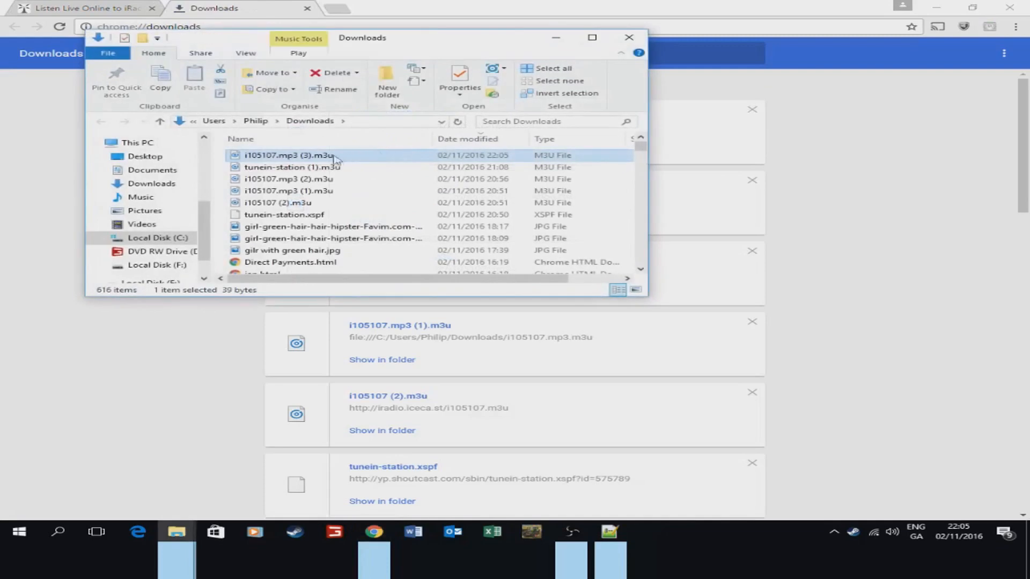
- Open the playlist i105107.mp3 (3).m3u in Notepad++ to view its stream URL
right_click(309, 155)
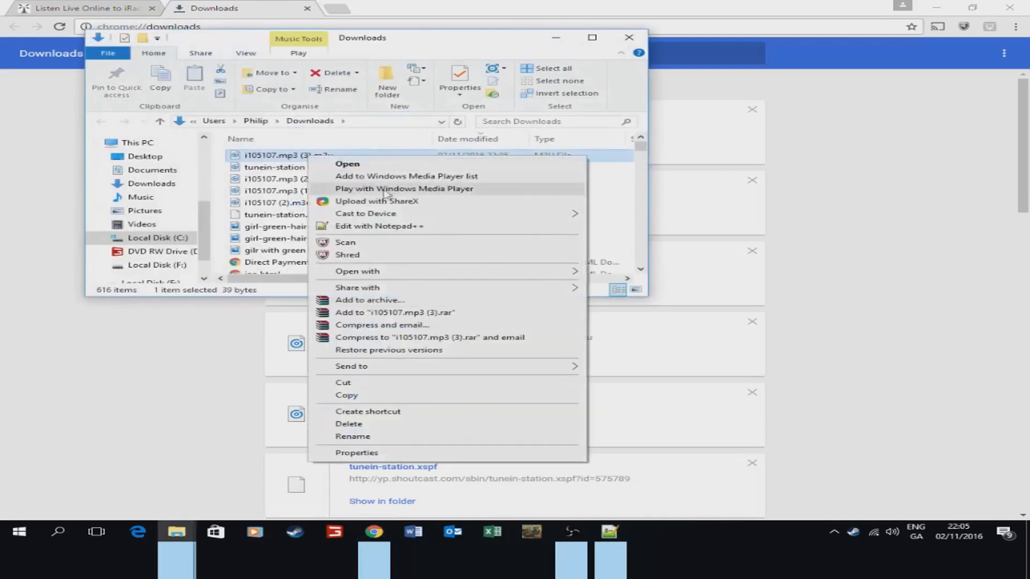
mouse_move(441, 231)
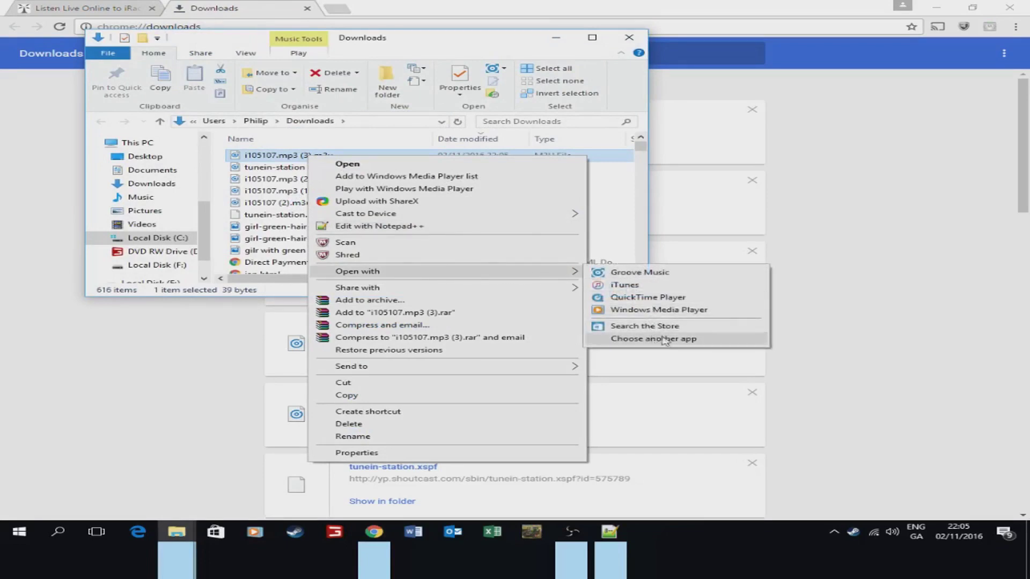
mouse_move(491, 235)
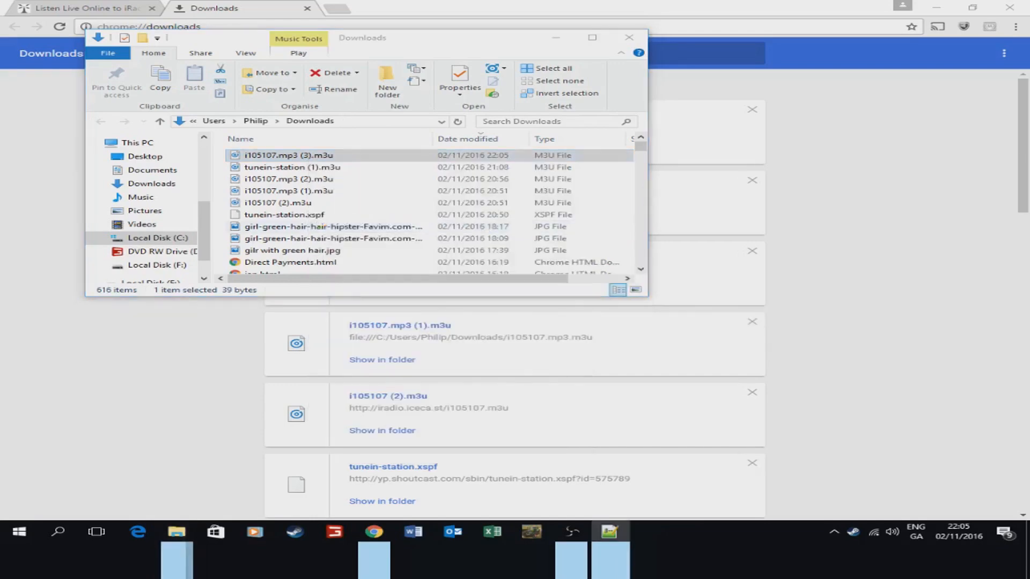
double_click(283, 156)
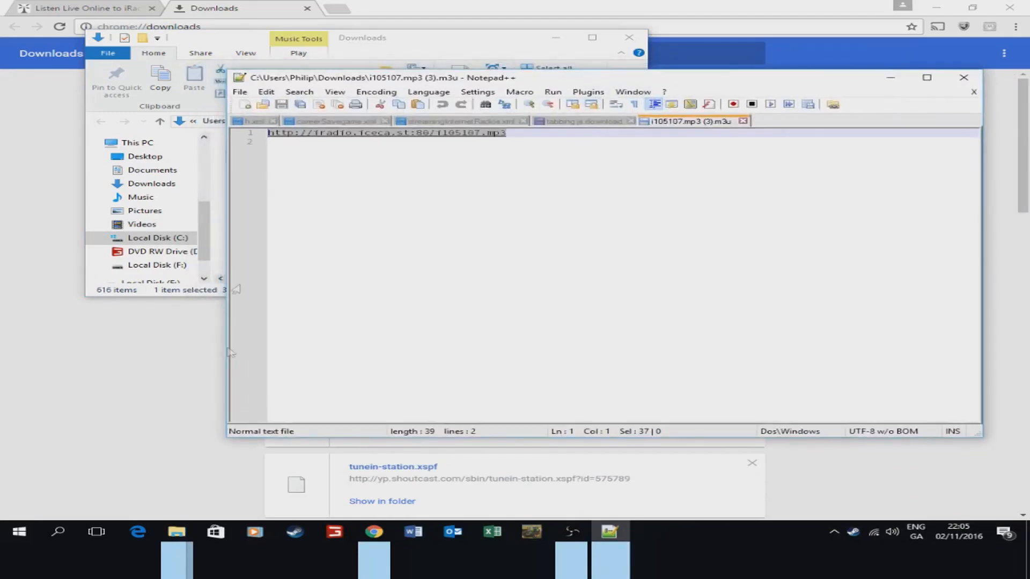
- Browse Documents > My Games > FarmingSimulator2017 > music and open ReadmeMusic.txt
left_click(362, 38)
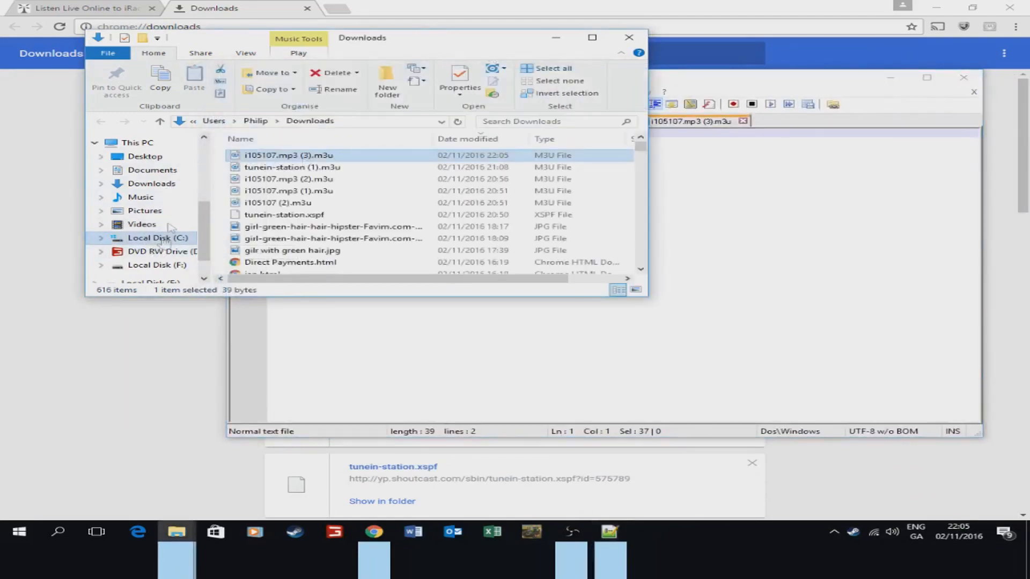
left_click(152, 170)
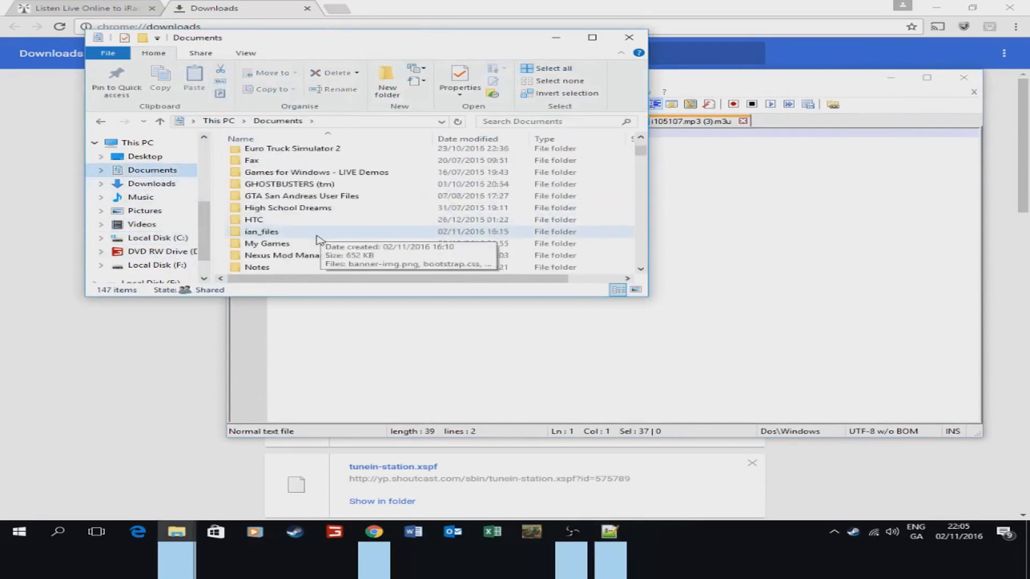
double_click(266, 243)
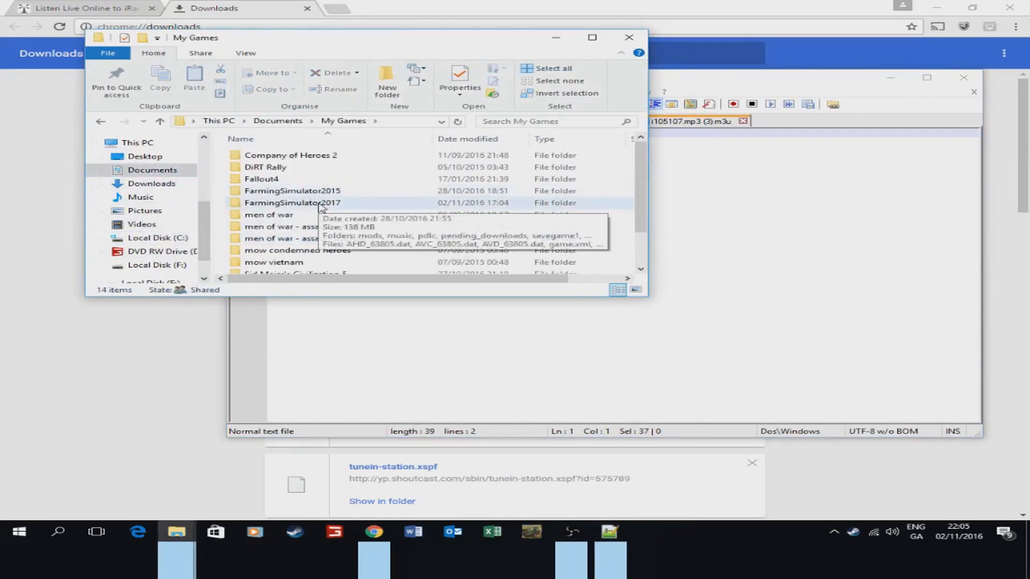
double_click(291, 202)
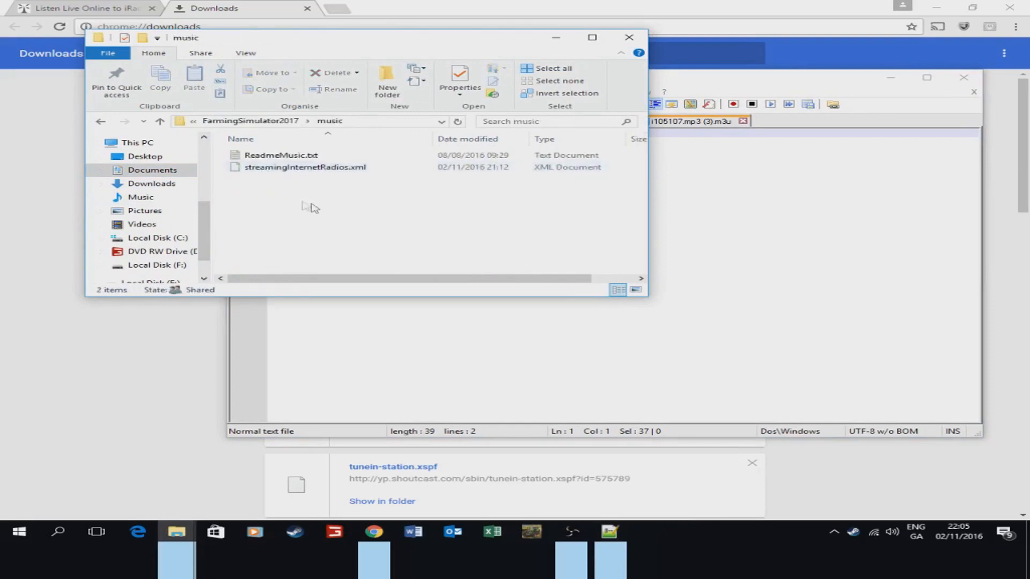
left_click(281, 155)
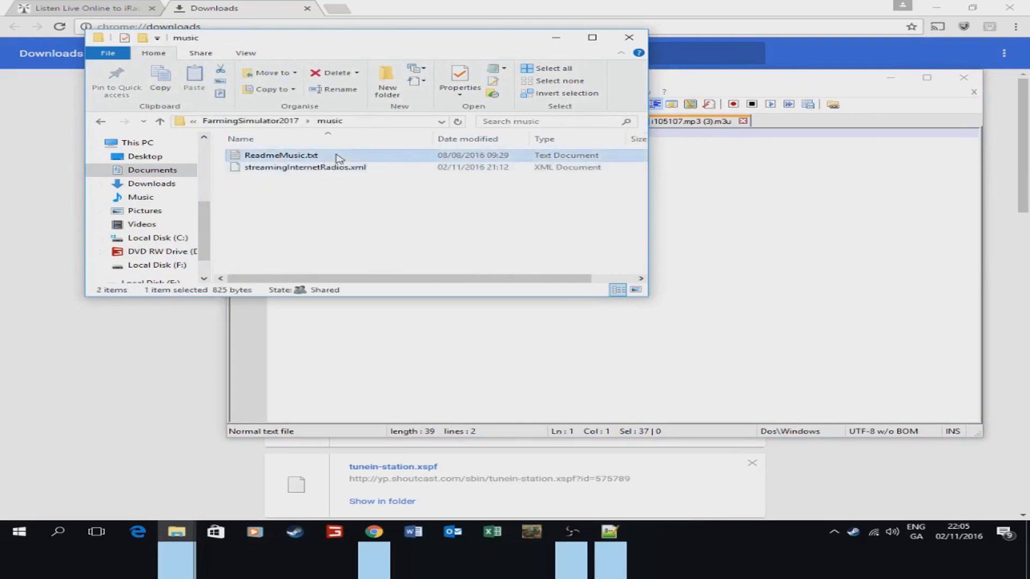
double_click(282, 155)
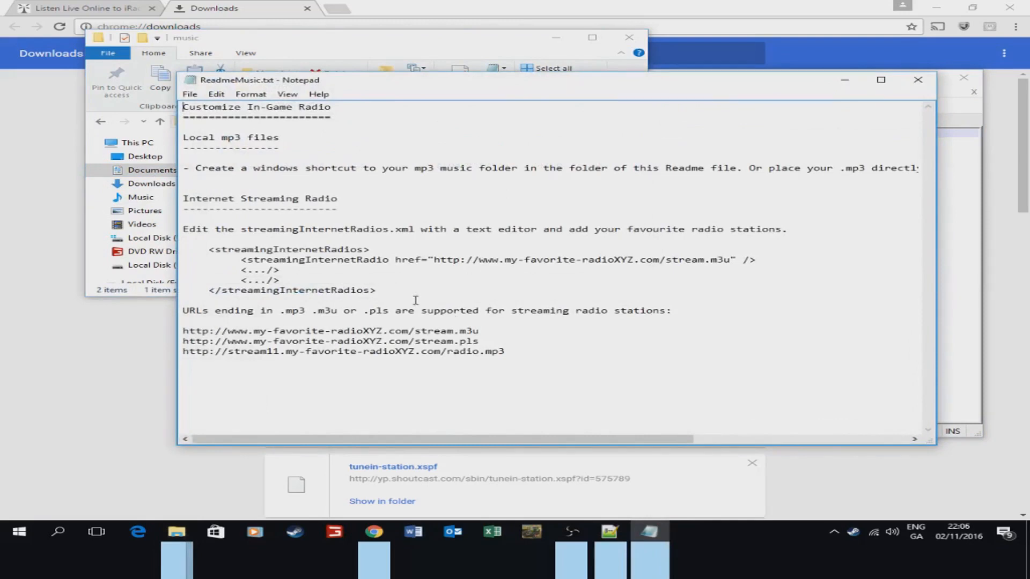
mouse_move(629, 240)
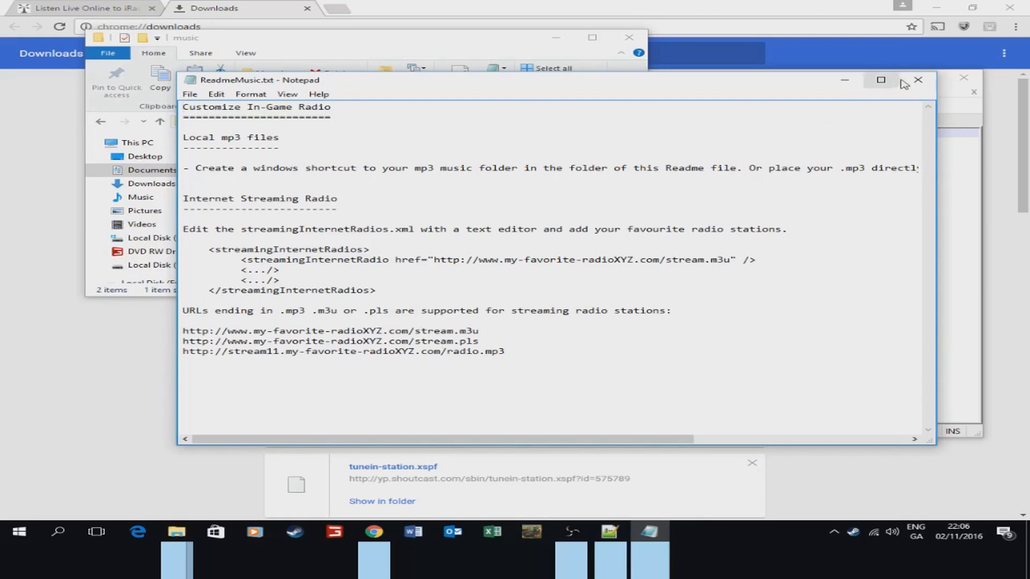
- Close ReadmeMusic.txt in Notepad after reading it
left_click(919, 79)
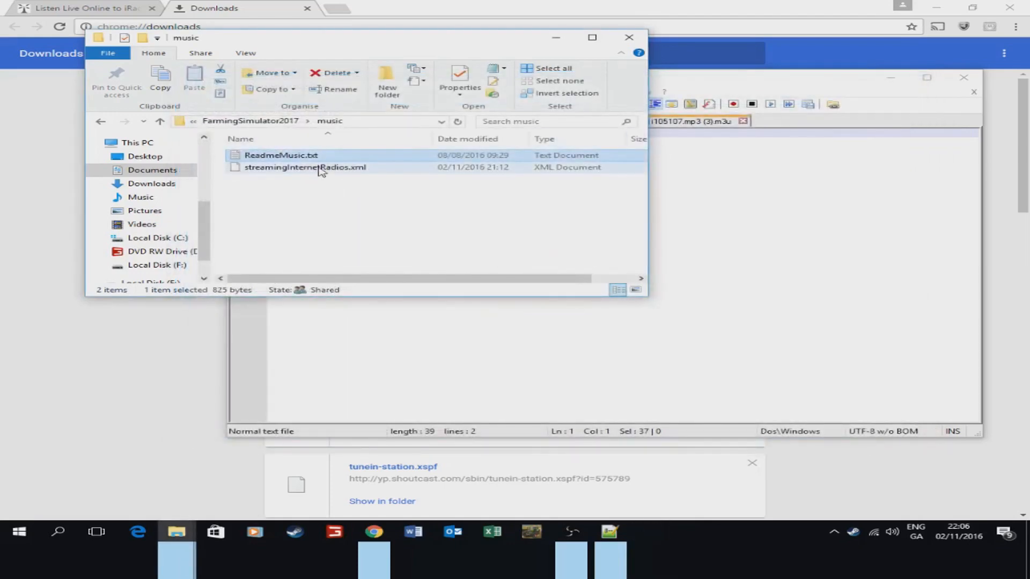
- Open streamingInternetRadios.xml in Notepad++ and put the iRadio stream address into its last entry
right_click(325, 167)
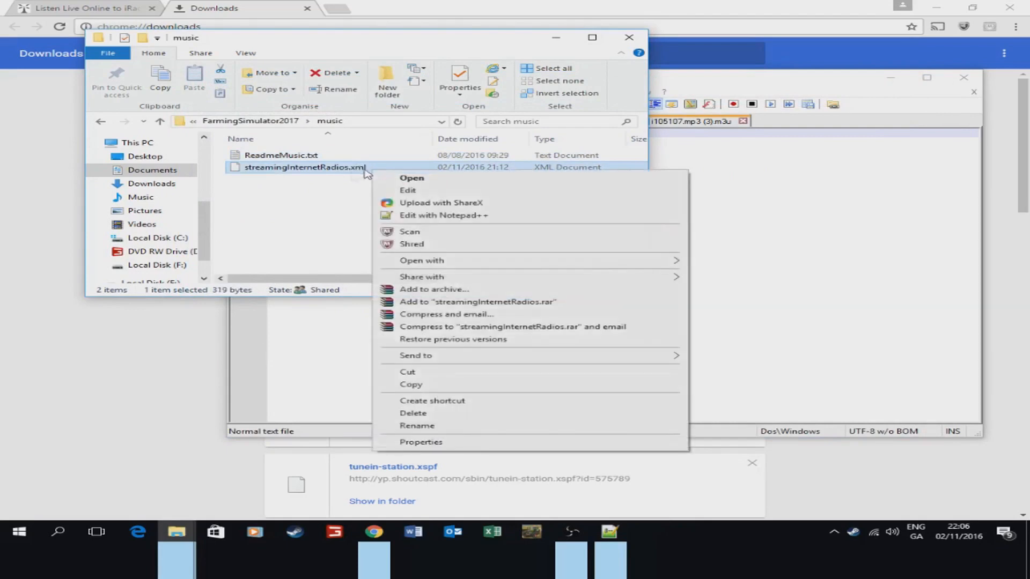
mouse_move(428, 194)
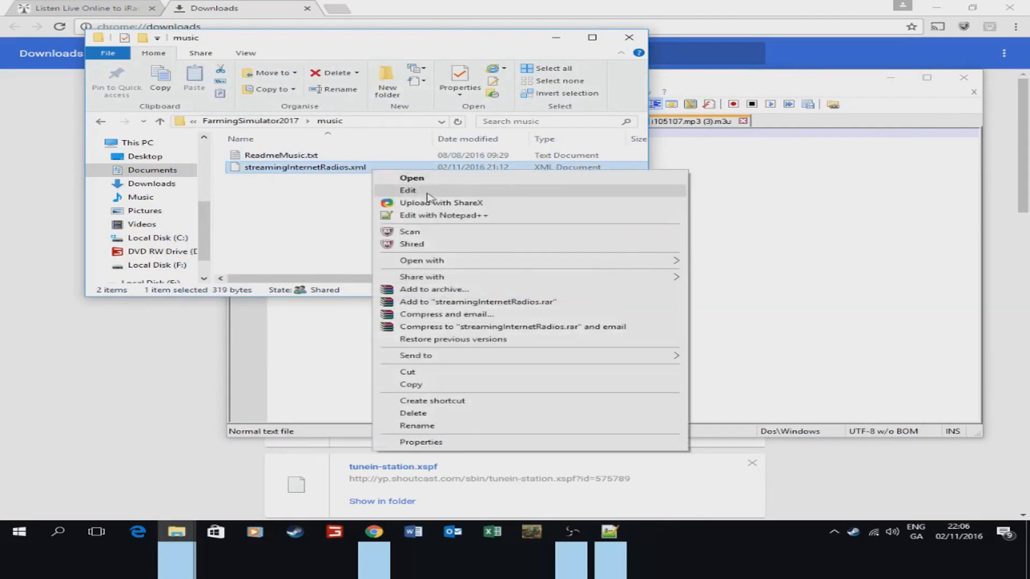
mouse_move(451, 220)
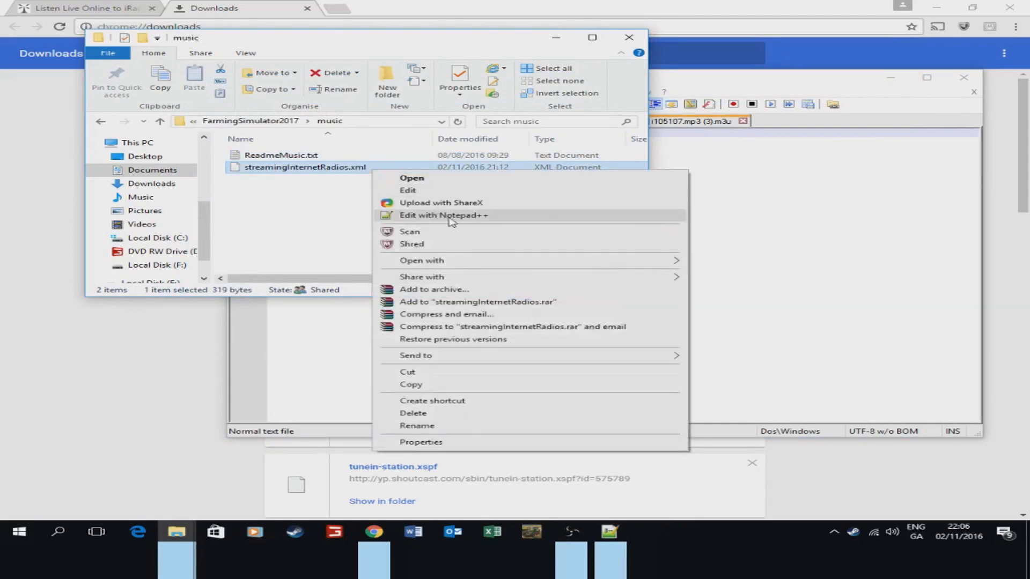
left_click(443, 215)
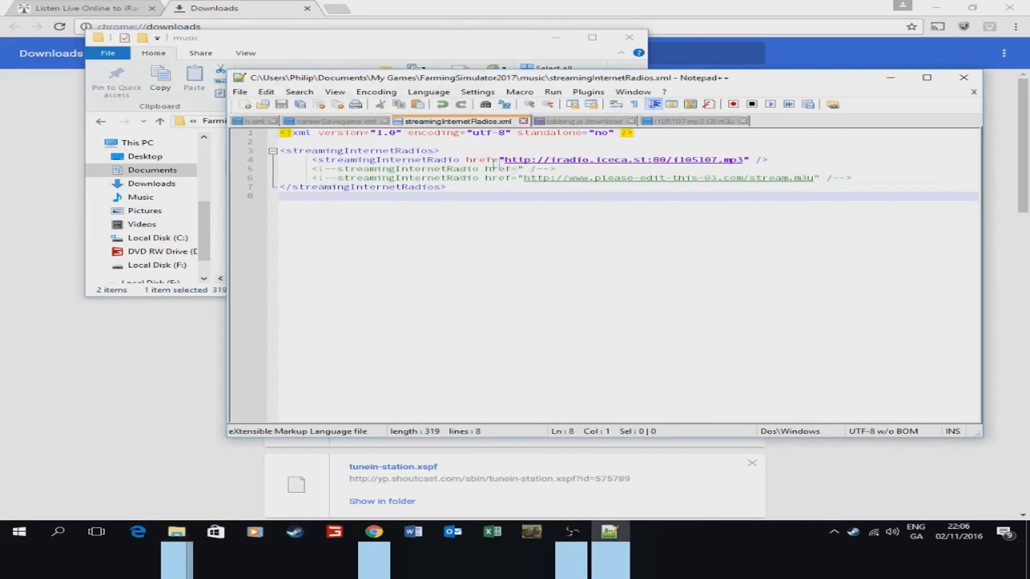
mouse_move(654, 184)
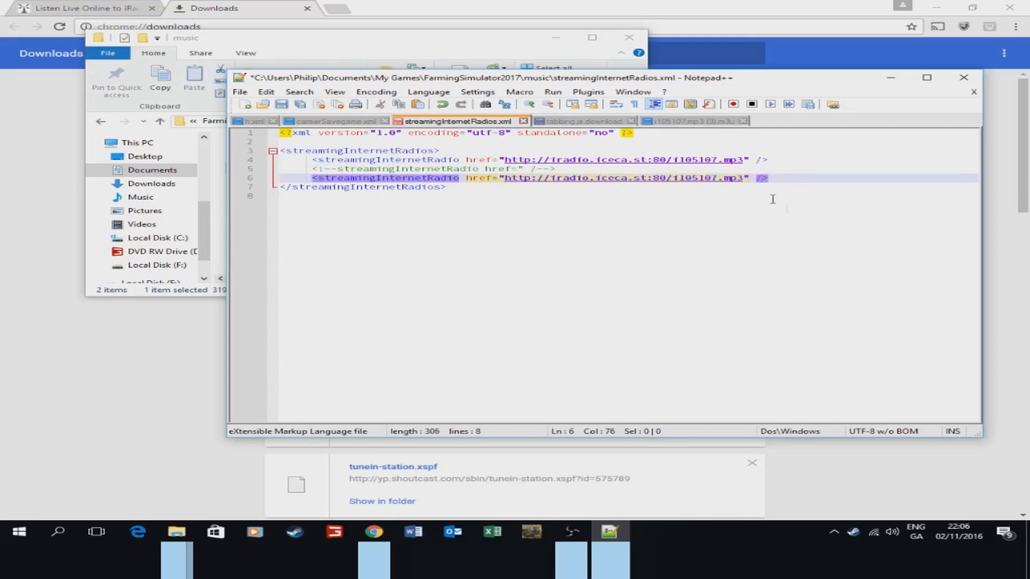
mouse_move(713, 198)
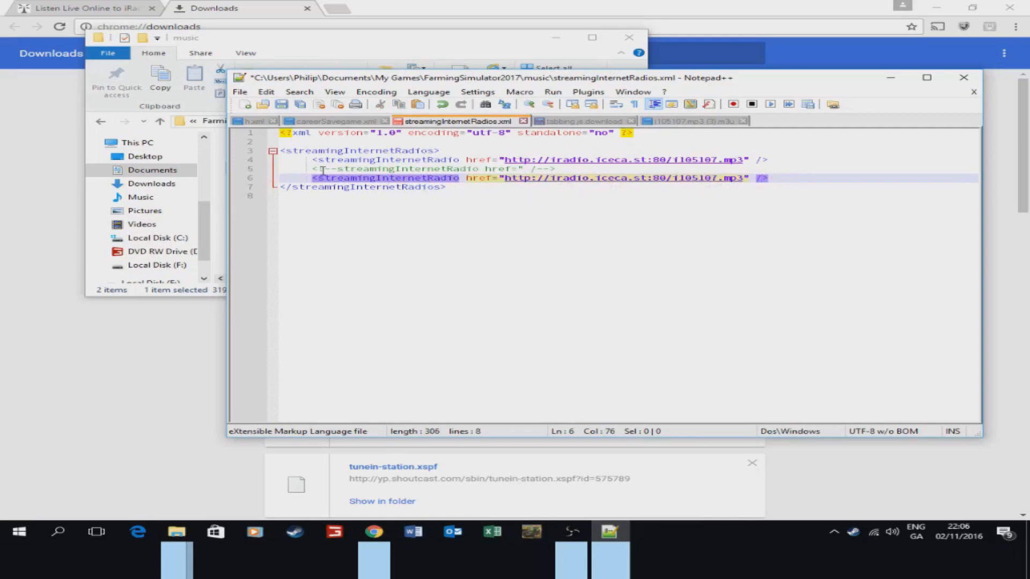
left_click(324, 169)
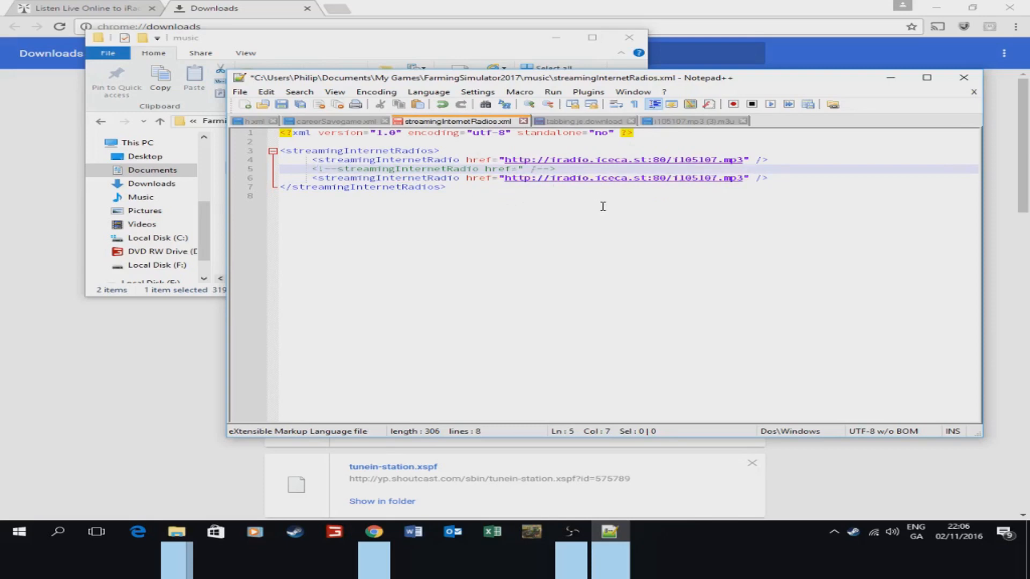
mouse_move(389, 169)
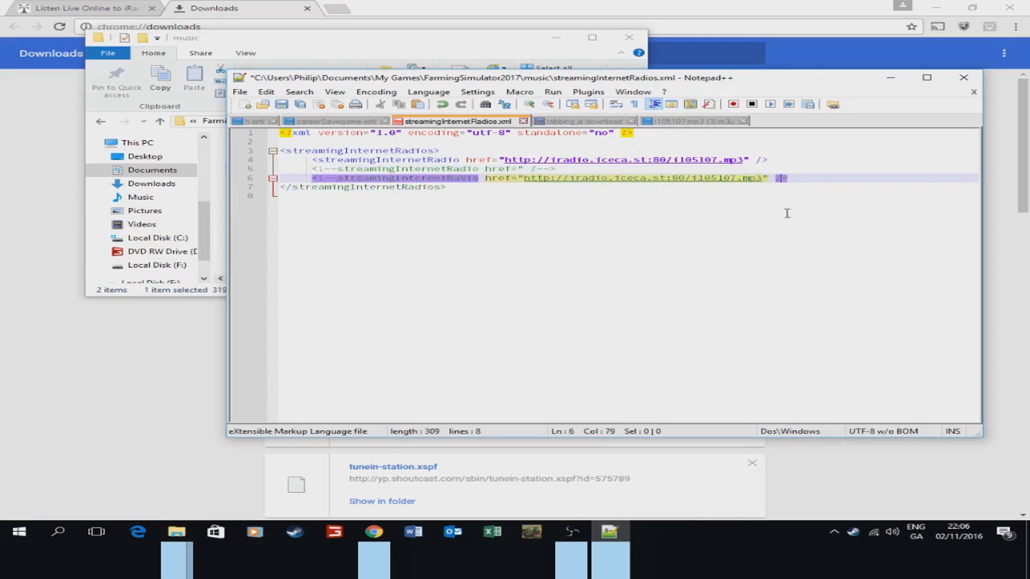
- Finish commenting out the line 6 iRadio entry by adding --> at its end
type("-->")
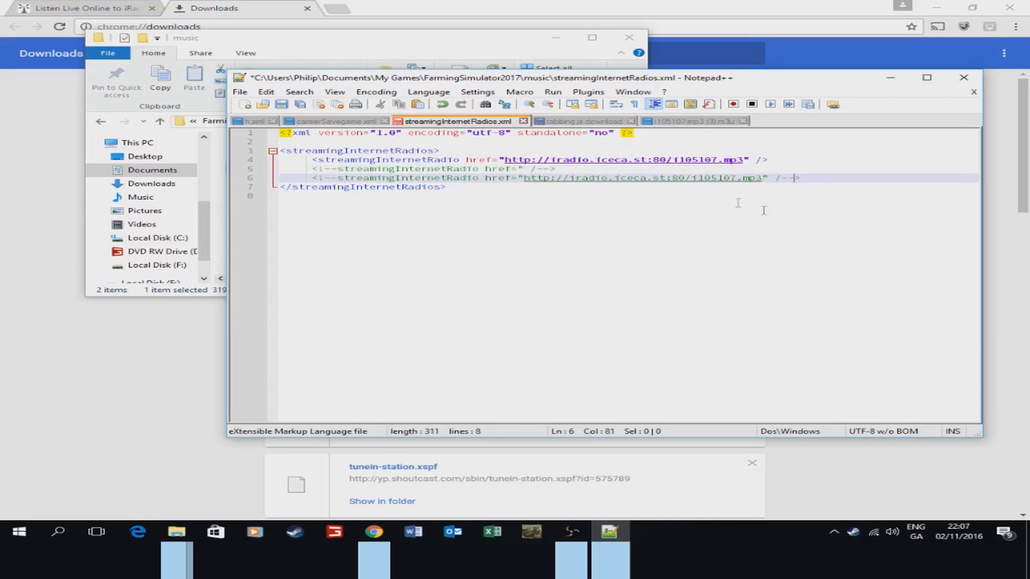
mouse_move(745, 226)
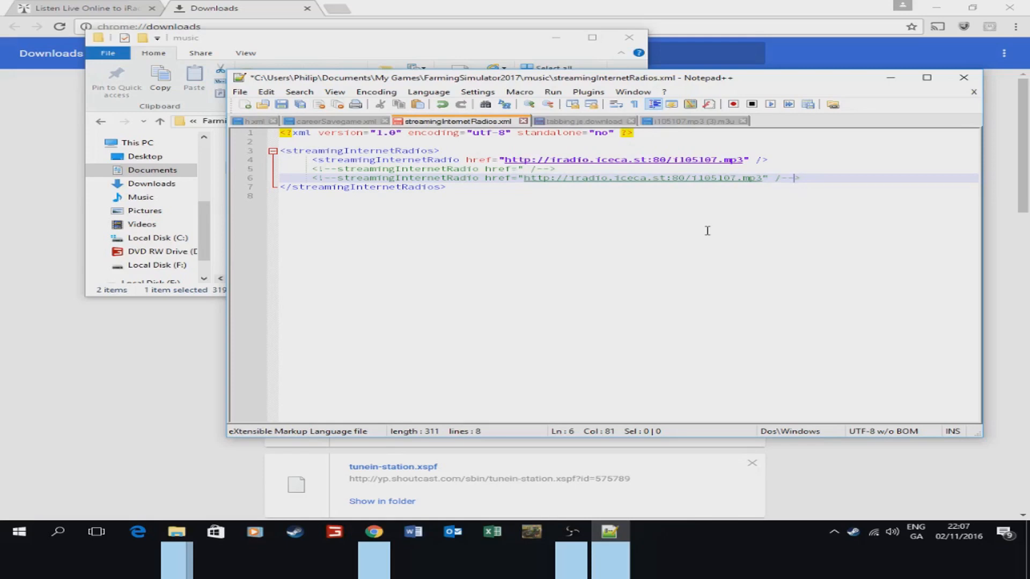
mouse_move(652, 186)
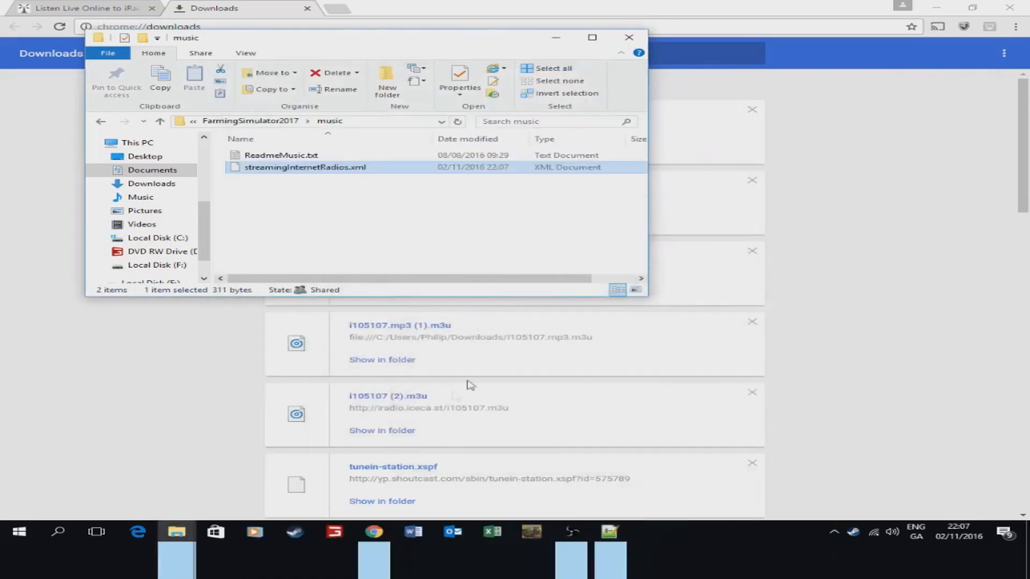
mouse_move(319, 213)
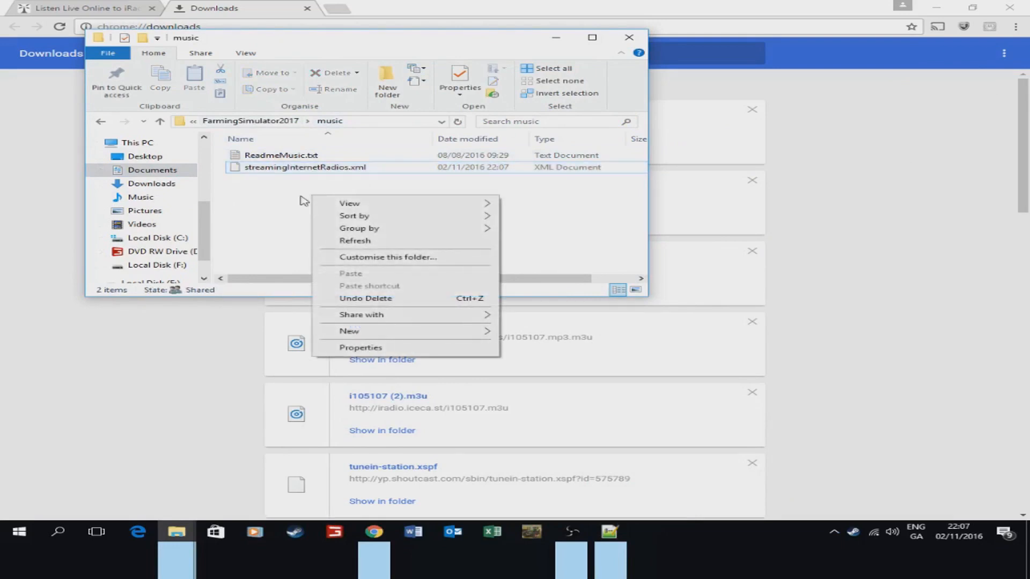
- Create a 'music' shortcut targeting Desktop\youtube\FARMER PHIL\music in the game's music folder
left_click(350, 331)
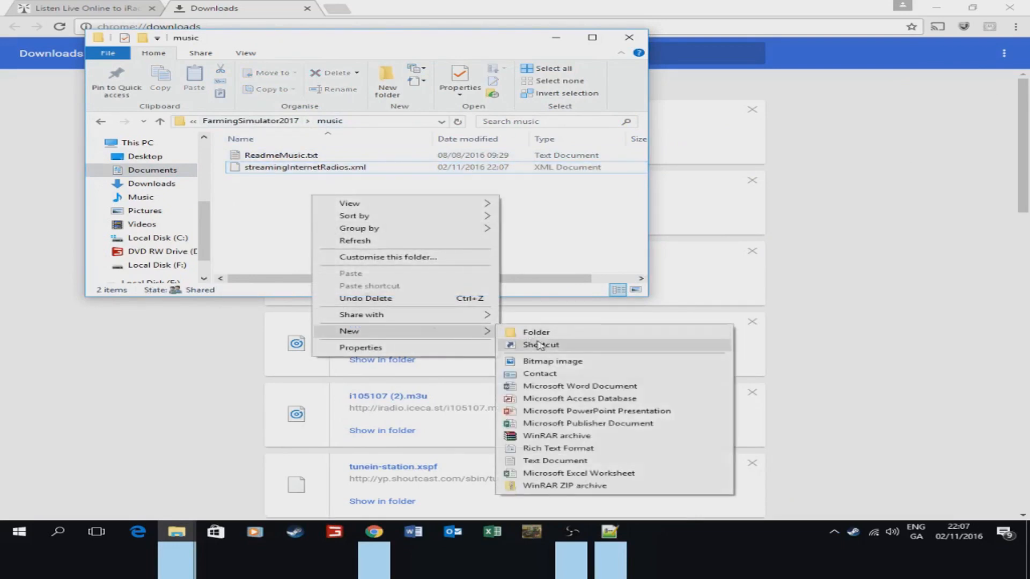
left_click(541, 345)
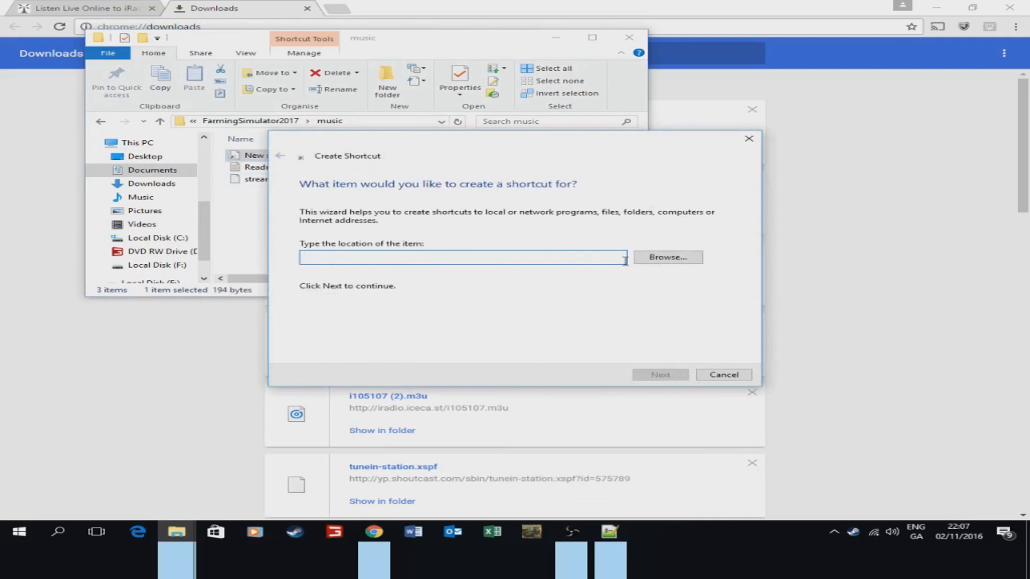
left_click(668, 257)
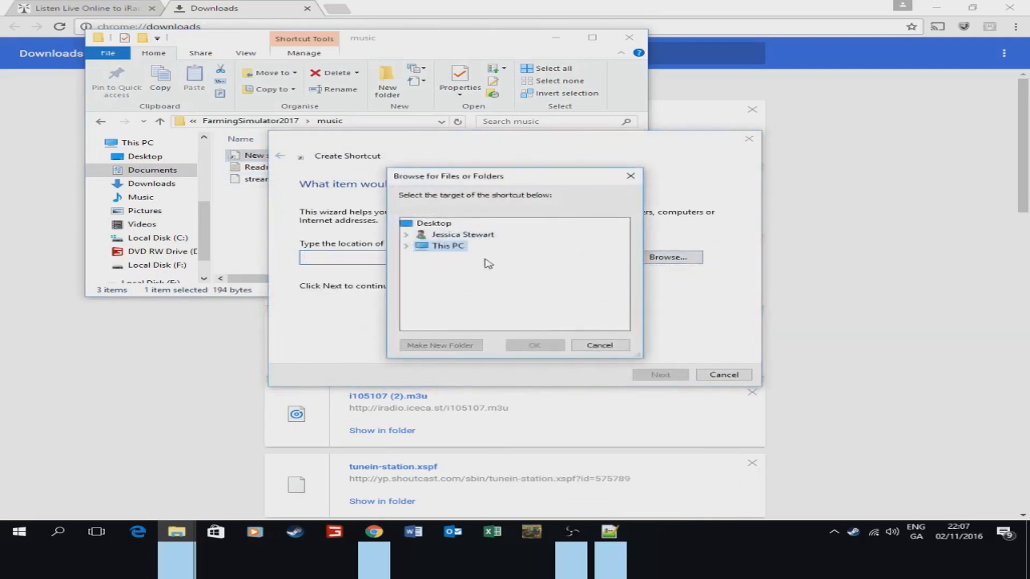
mouse_move(472, 260)
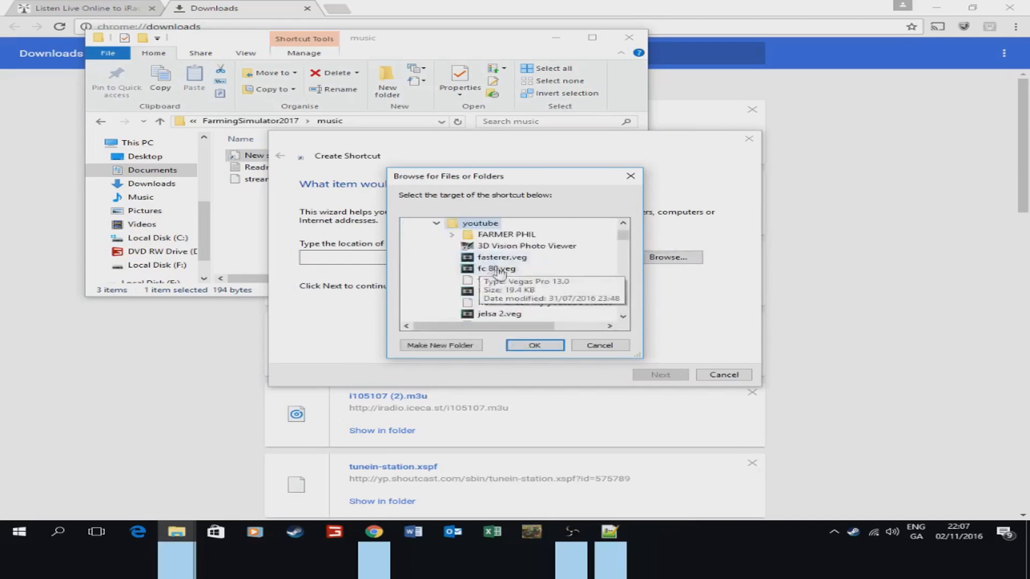
left_click(449, 234)
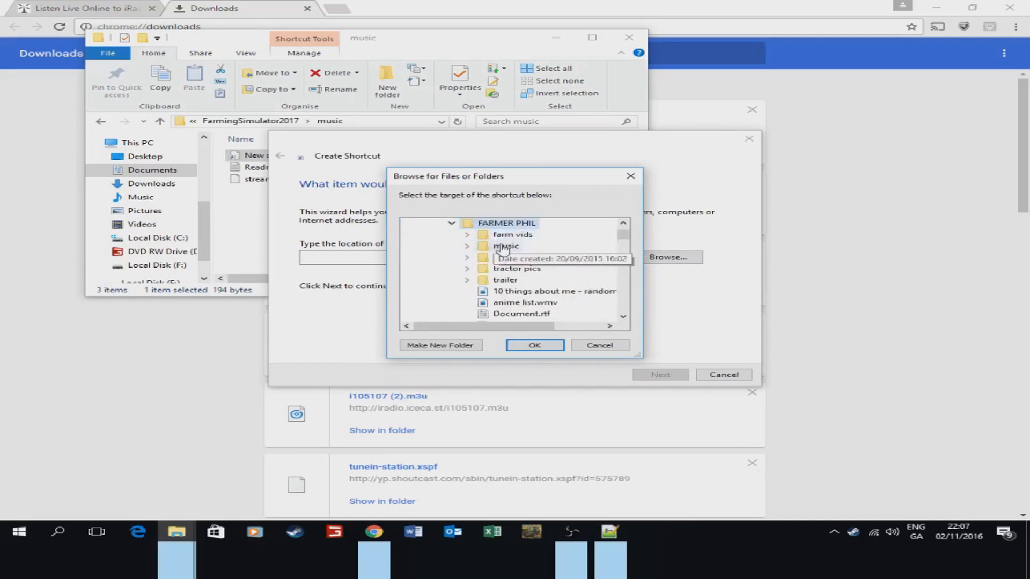
scroll("down", 3)
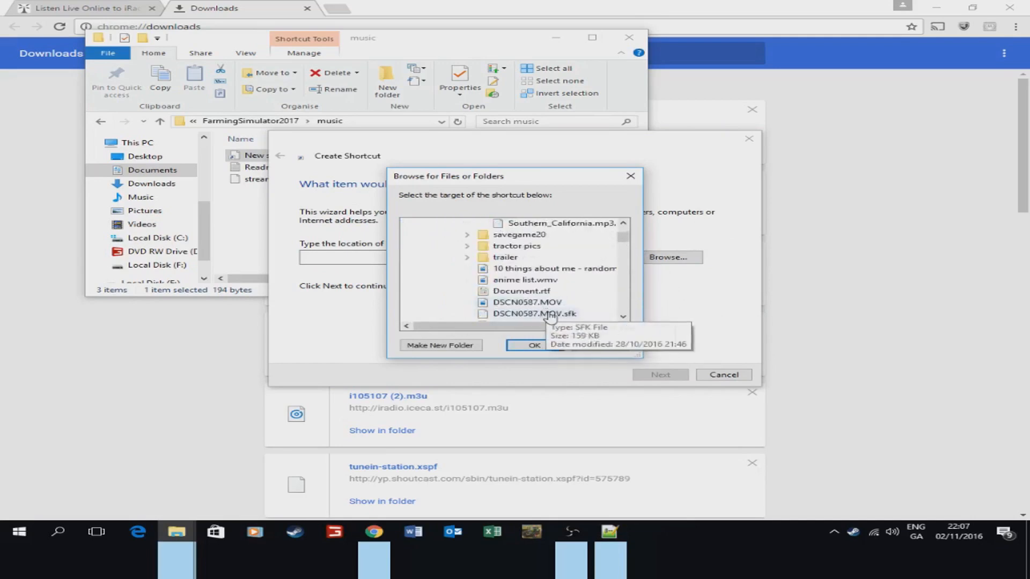
left_click(527, 345)
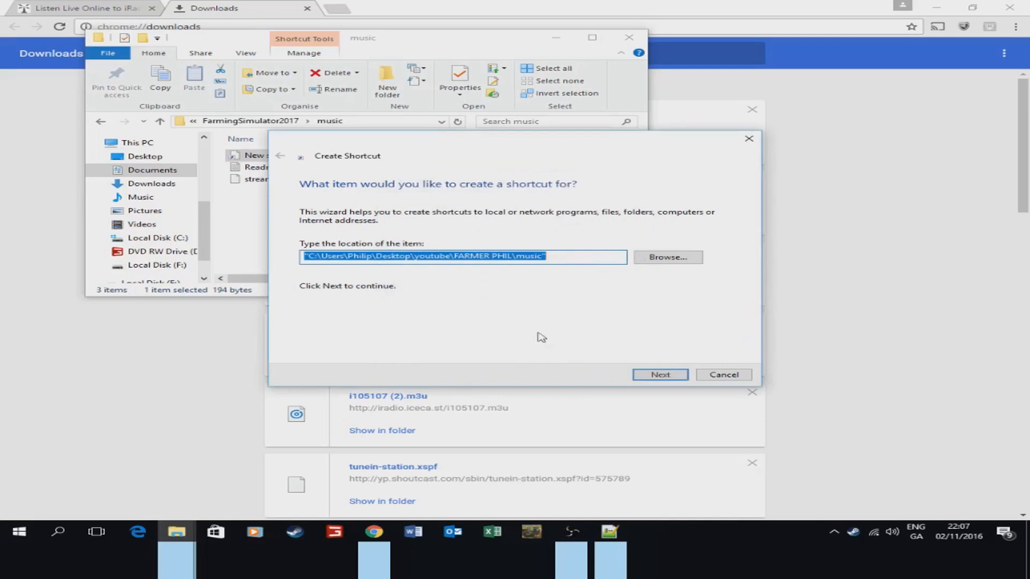
left_click(660, 374)
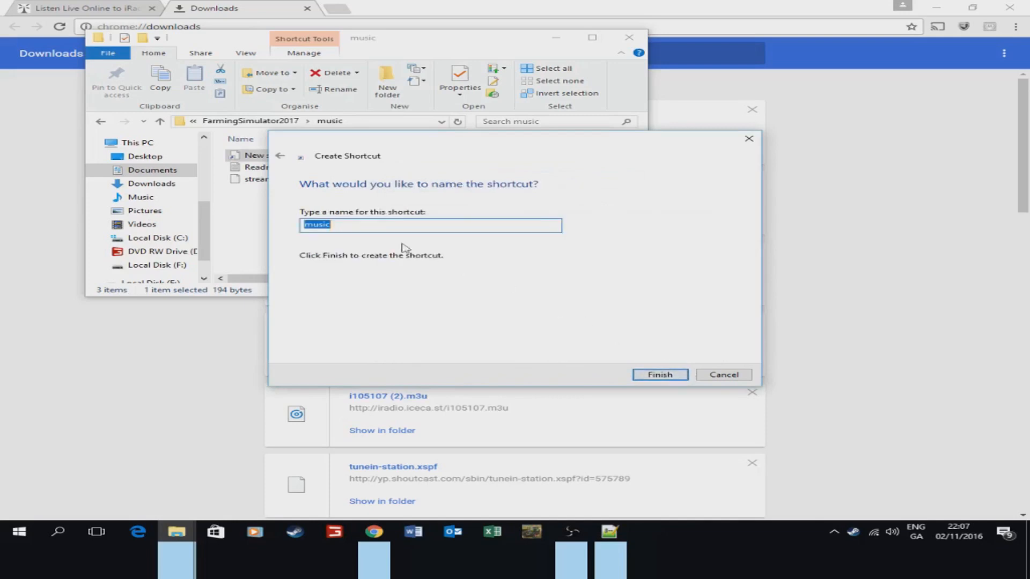
left_click(660, 375)
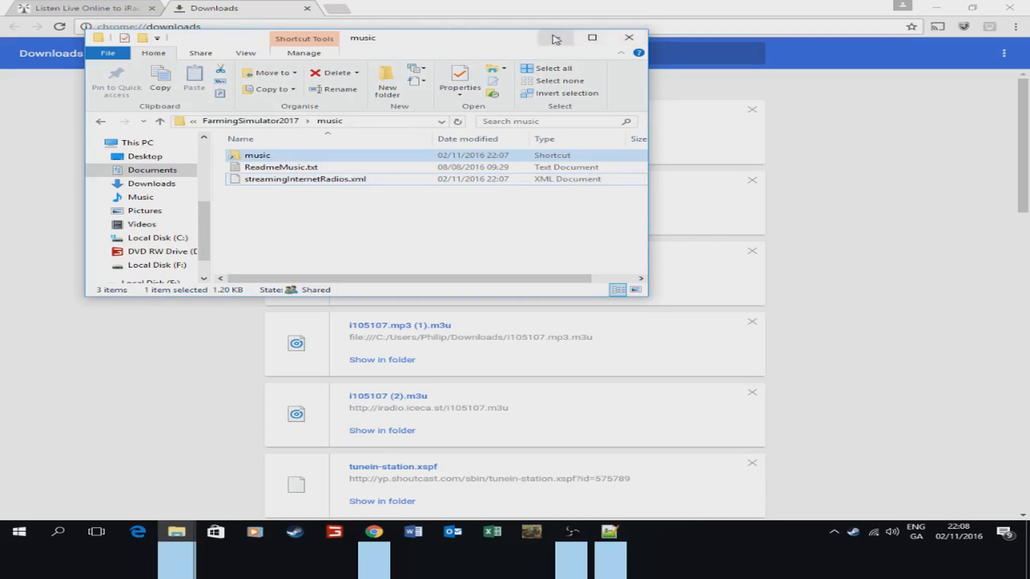
mouse_move(531, 535)
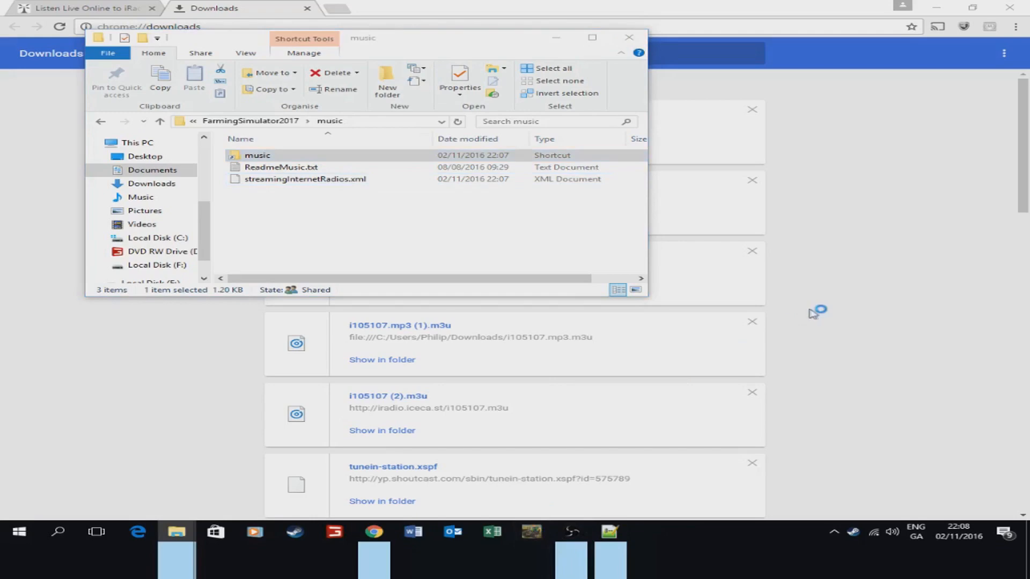
mouse_move(813, 313)
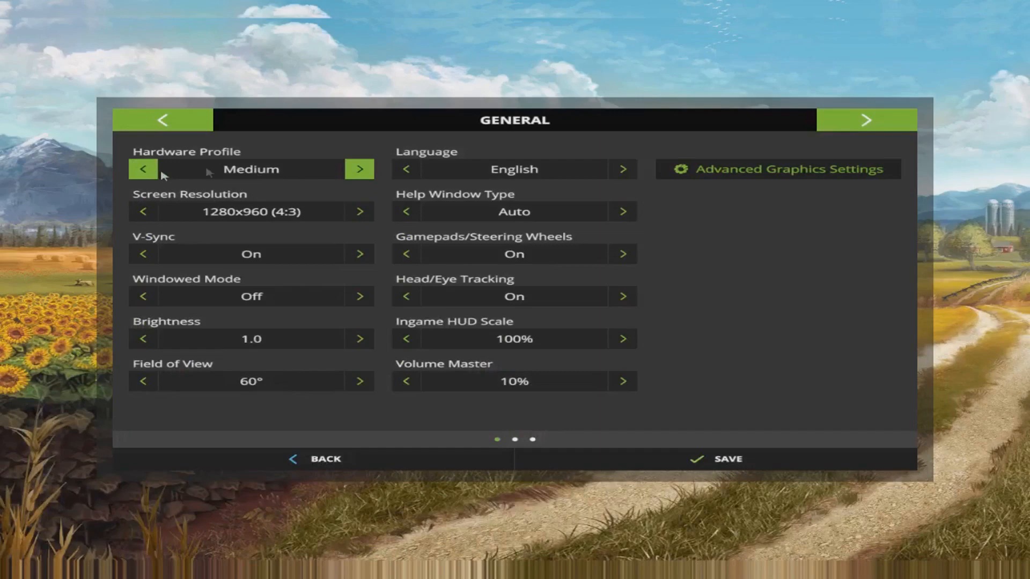
mouse_move(270, 172)
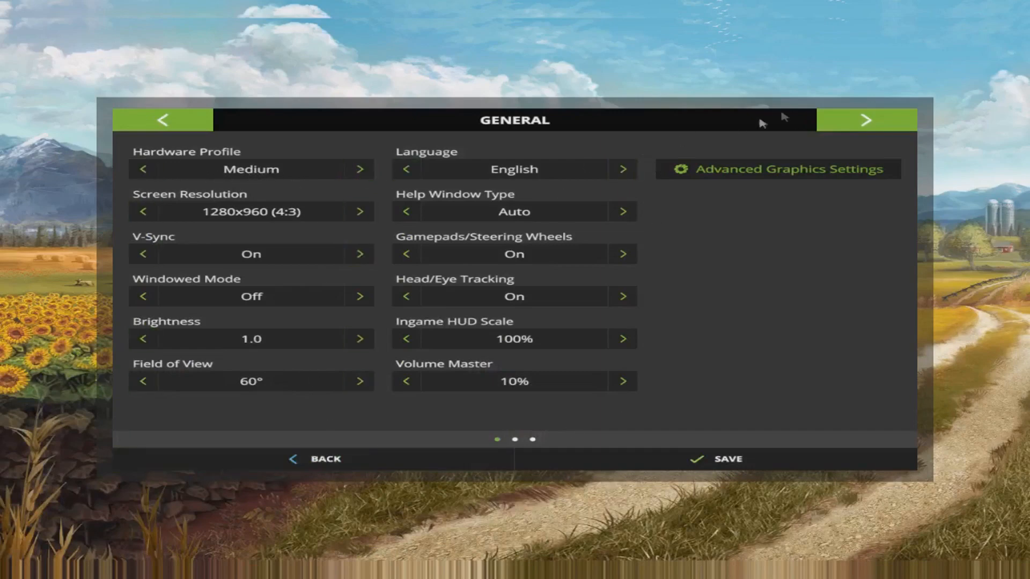
- Leave the settings, continue Career Savegame 1 and start playing on Goldcrest Valley
left_click(869, 121)
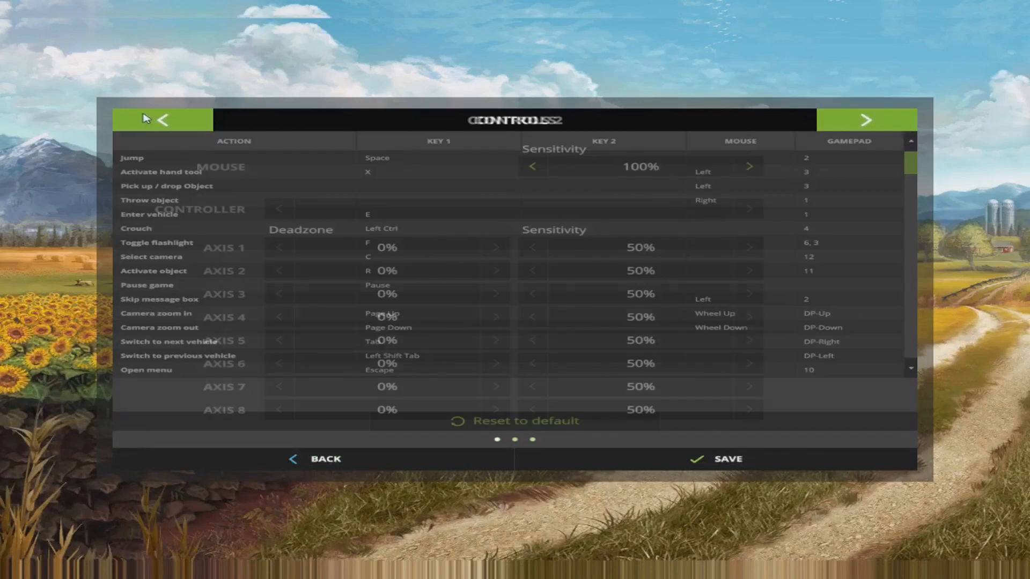
left_click(164, 119)
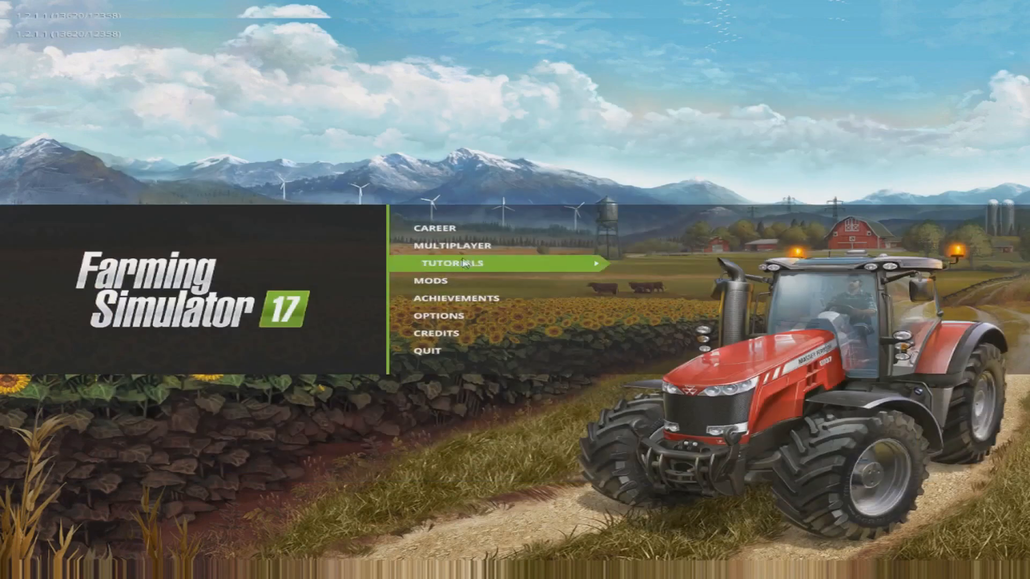
left_click(434, 229)
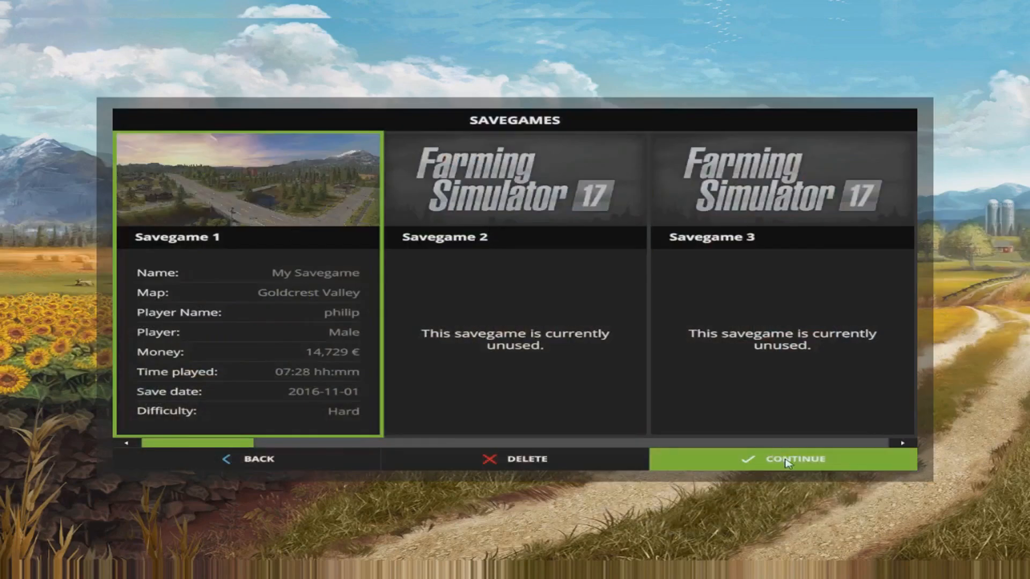
left_click(796, 459)
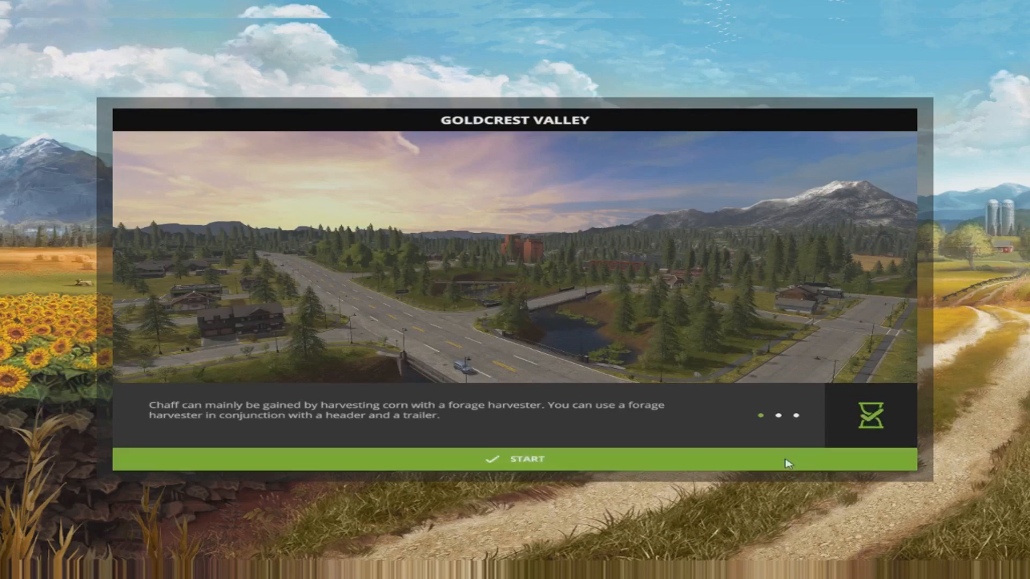
left_click(527, 474)
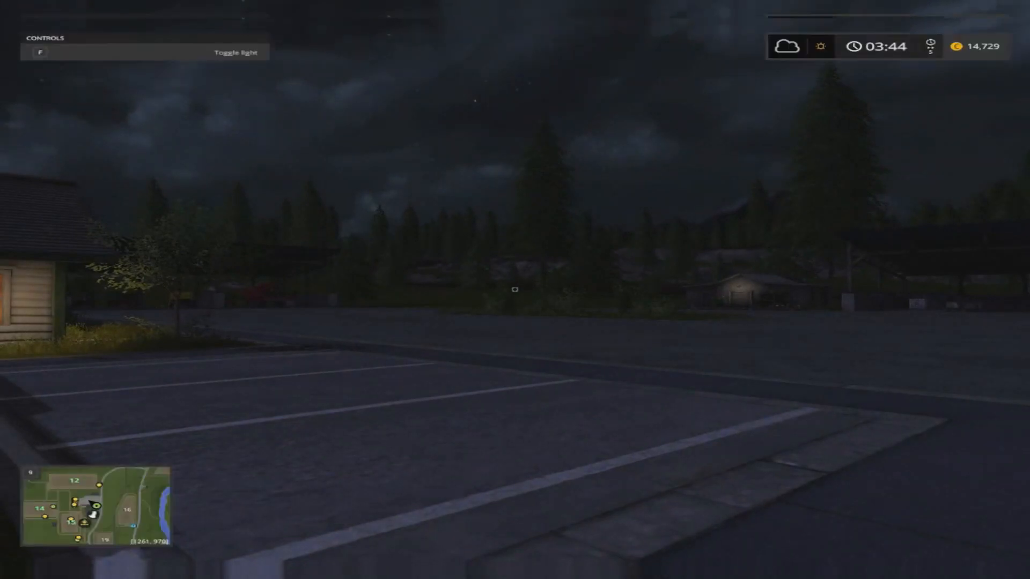